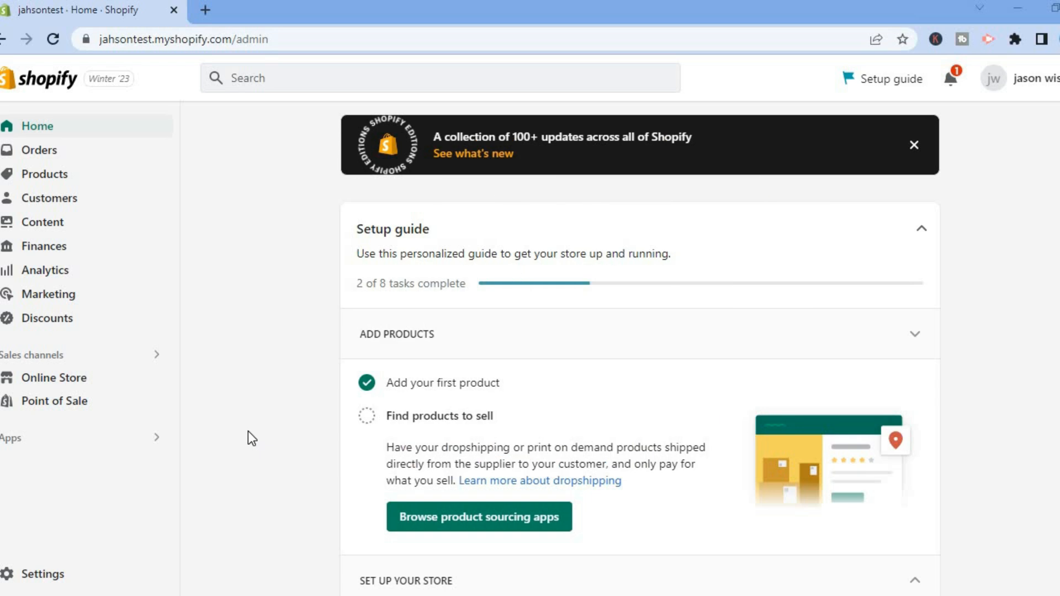
mouse_move(120, 548)
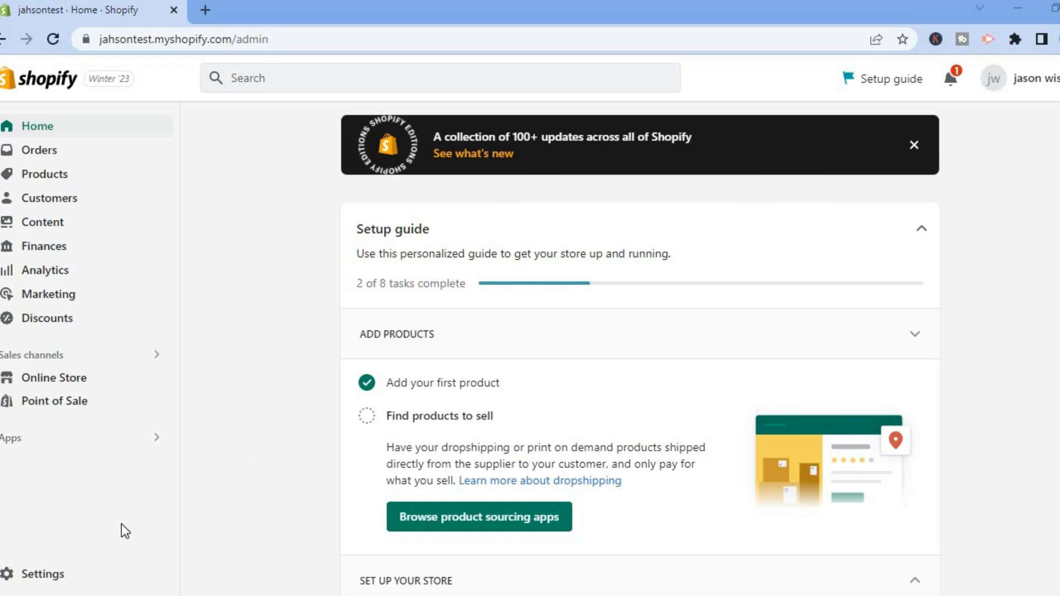
mouse_move(39, 581)
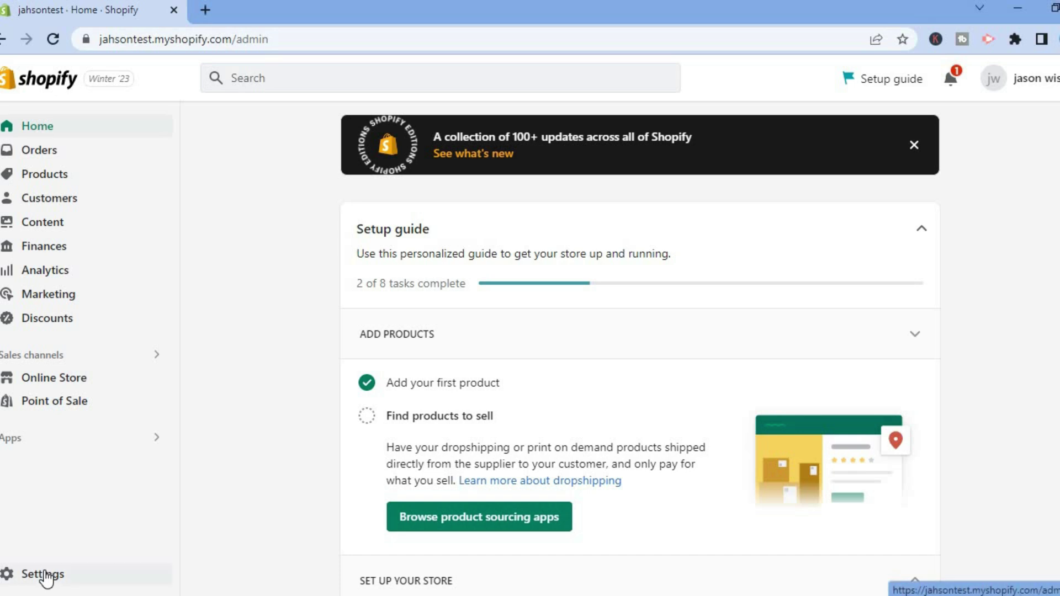
Go to the store settings and review store details down to currency and time zone
left_click(36, 572)
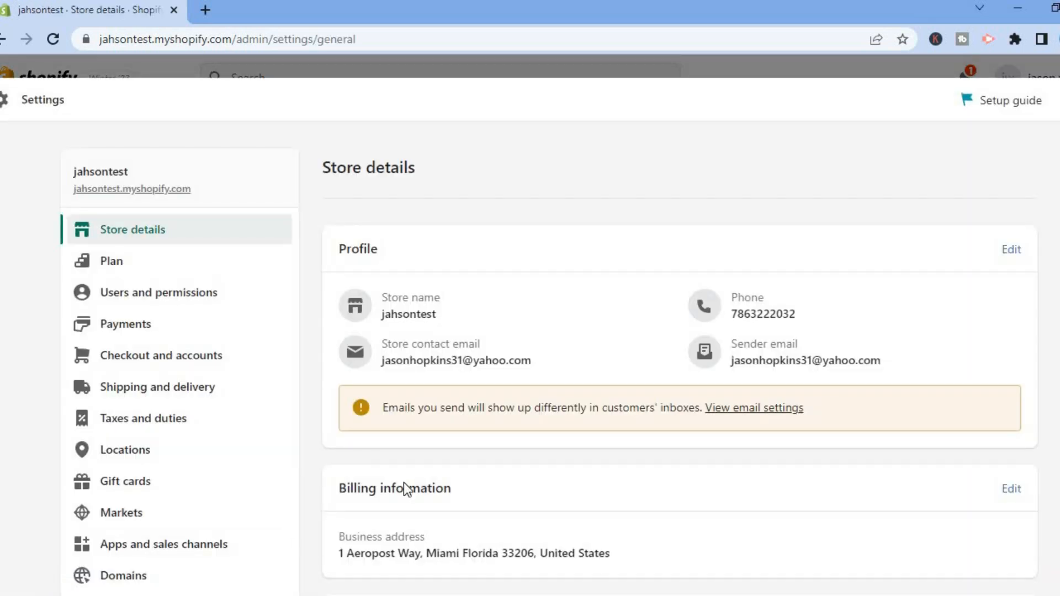
scroll("down", 3)
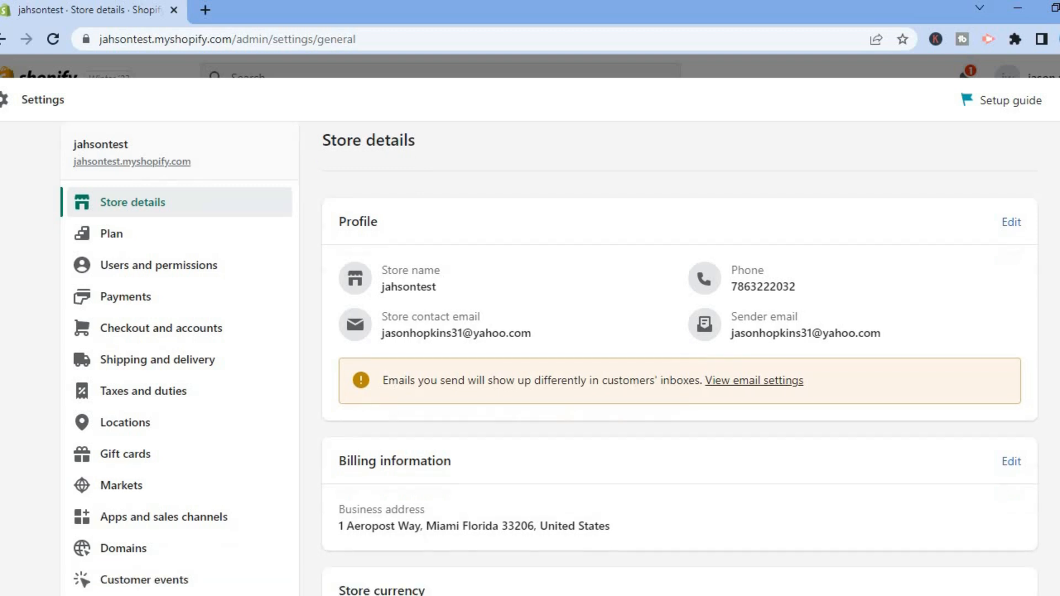
scroll("down", 3)
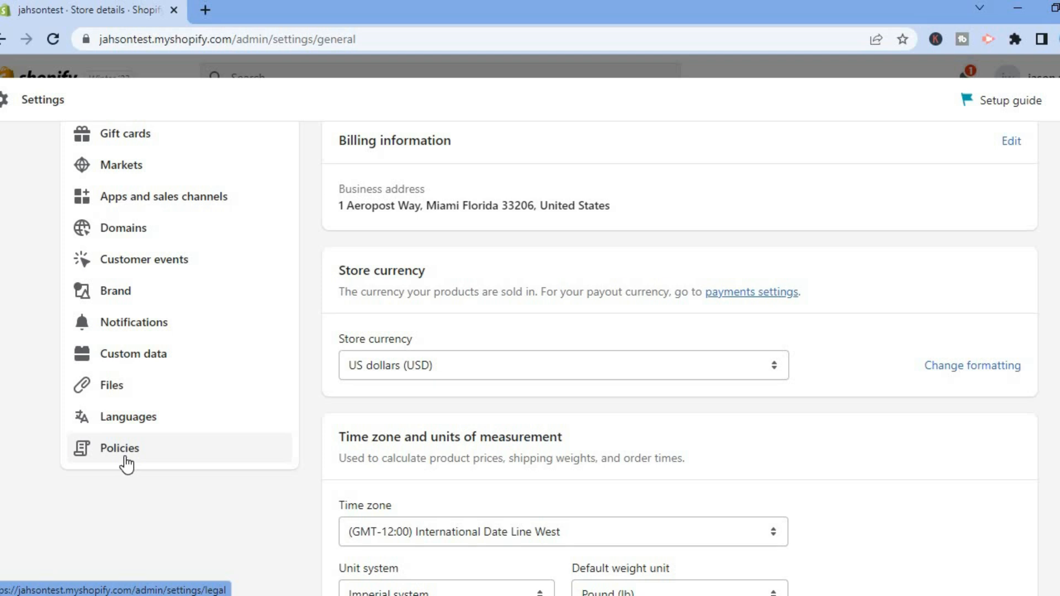
Switch to the Policies settings and reach the empty Refund policy editor
left_click(113, 448)
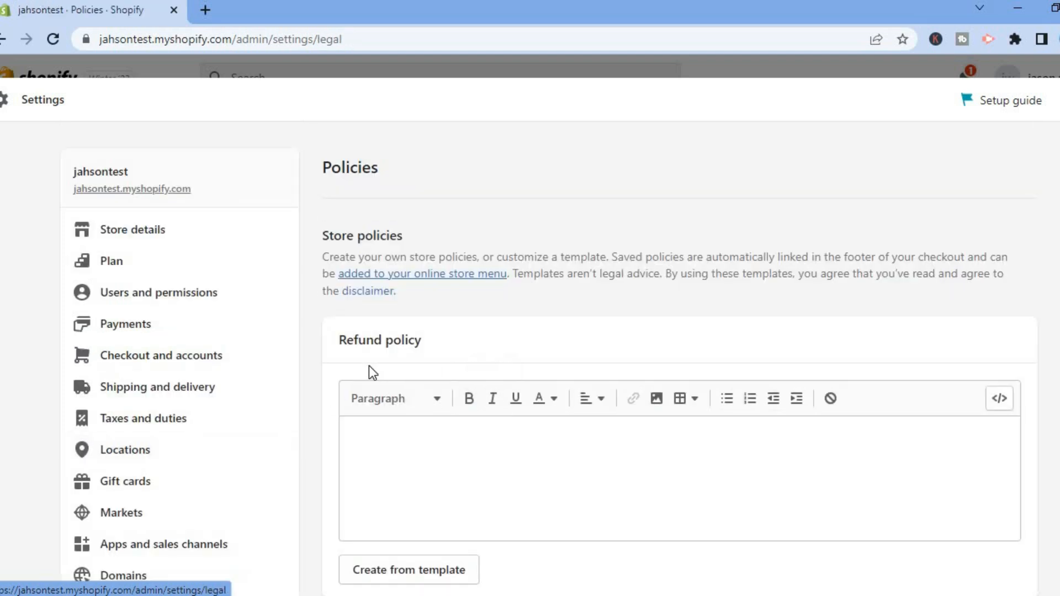
mouse_move(883, 302)
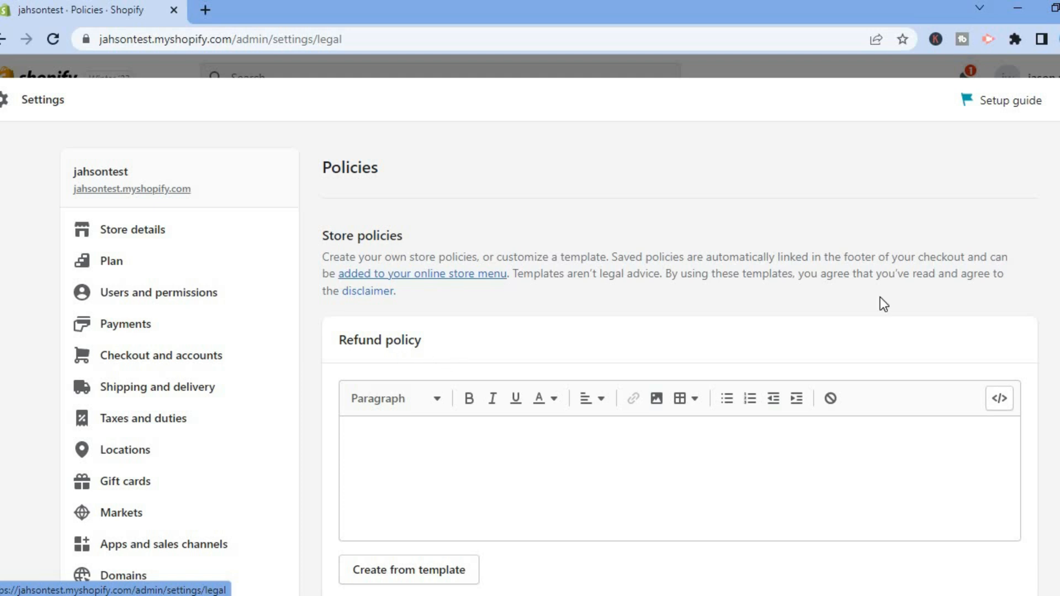
scroll("down", 3)
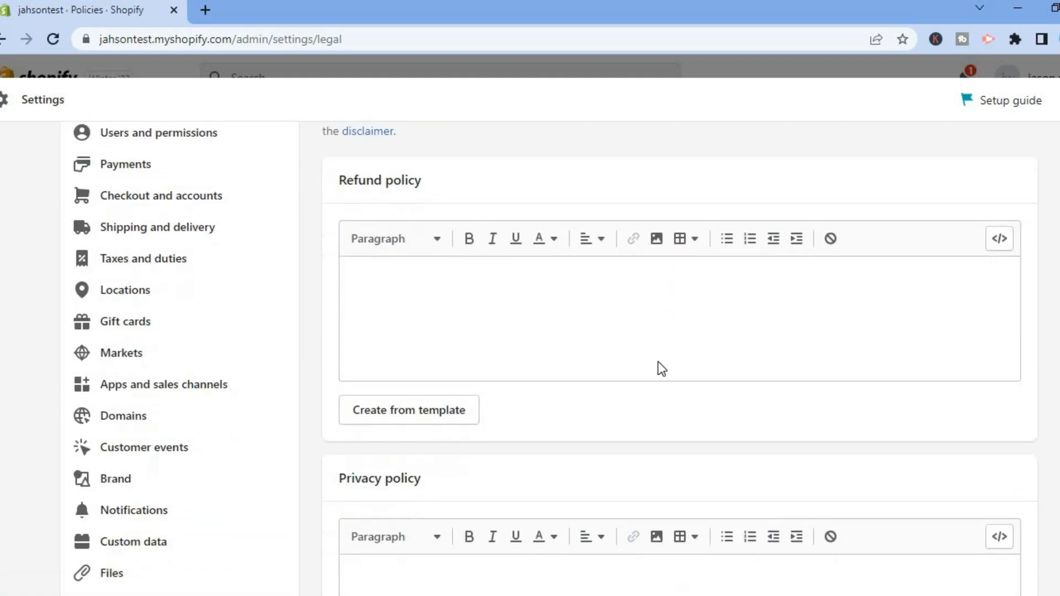
mouse_move(429, 431)
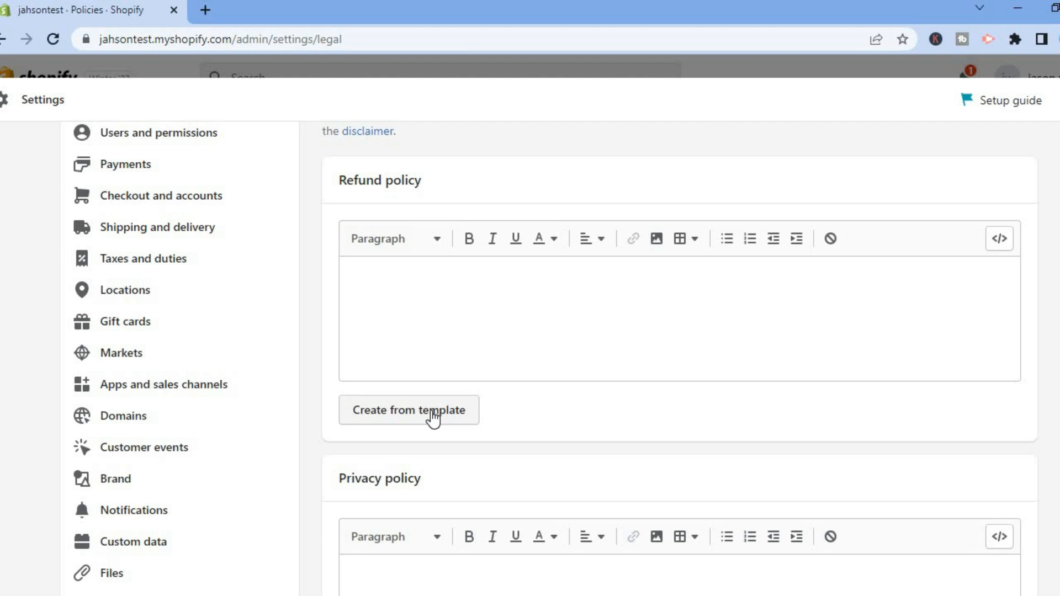
Generate the Refund policy from the standard template and review its text, unsaved
left_click(406, 410)
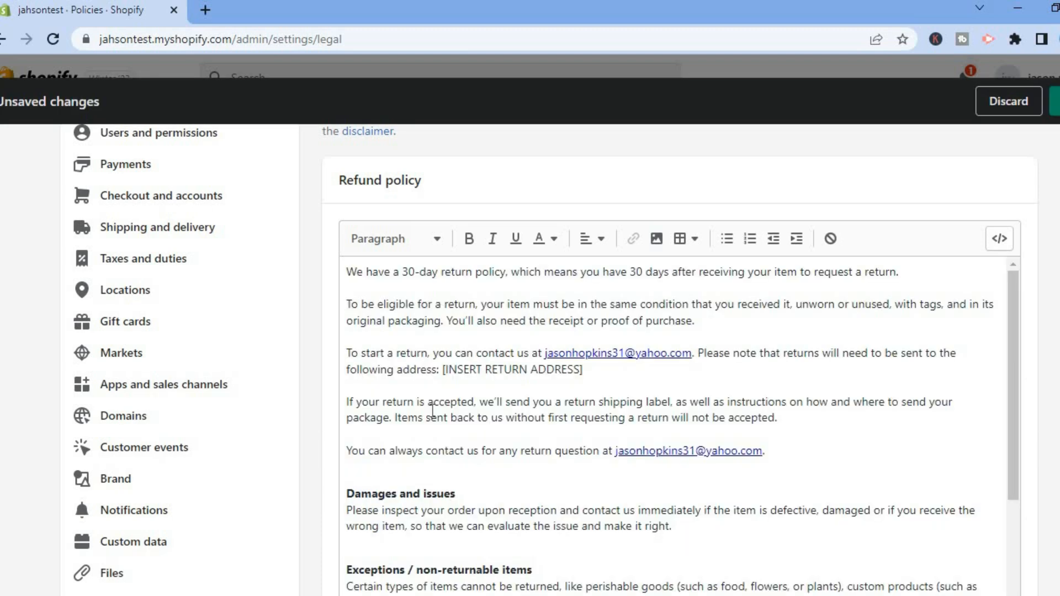
mouse_move(1014, 408)
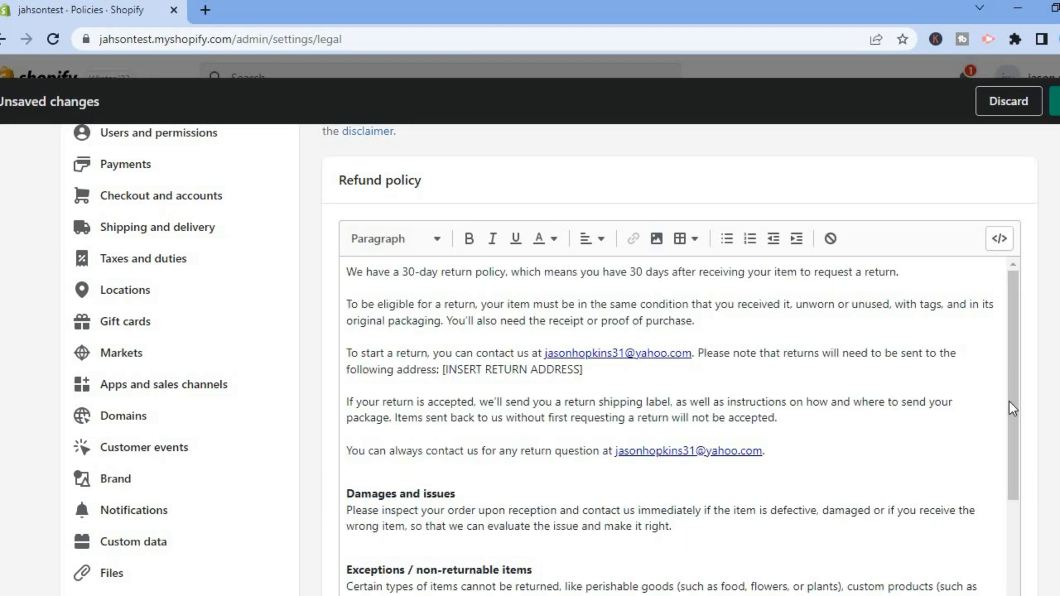
left_click(348, 271)
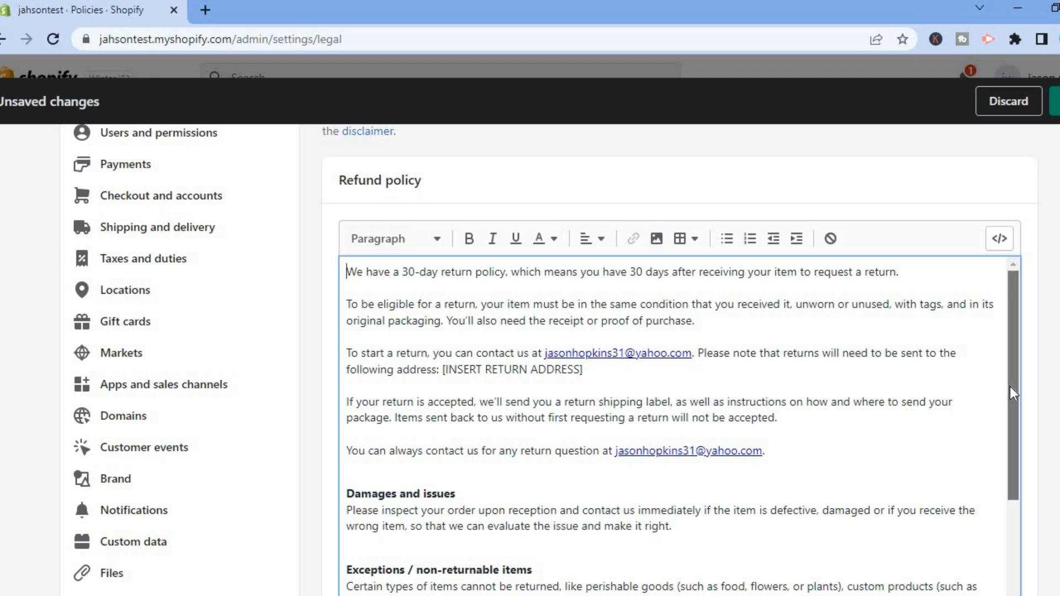
scroll("down", 3)
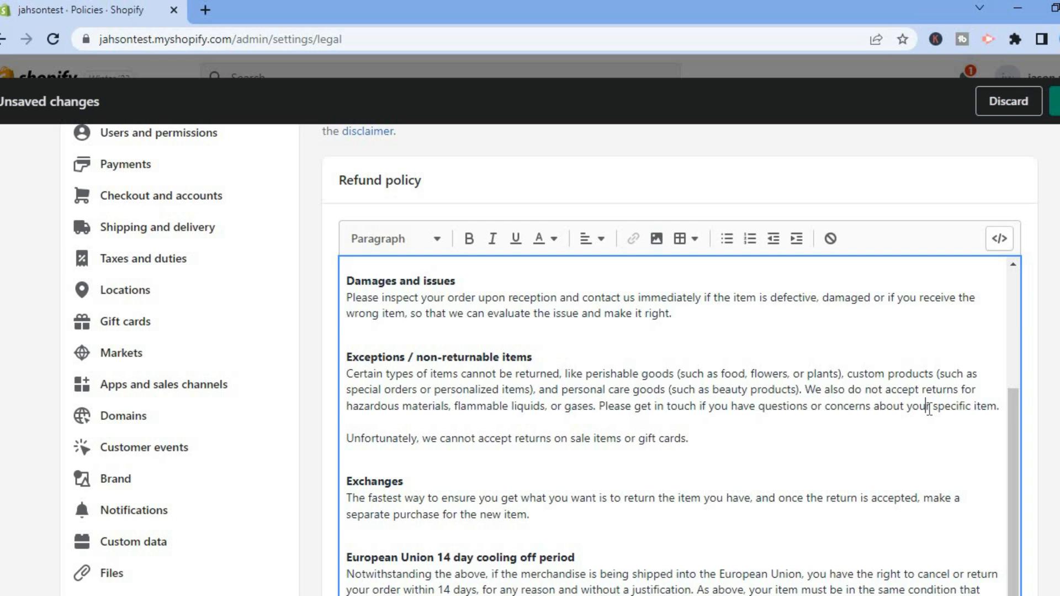
scroll("down", 3)
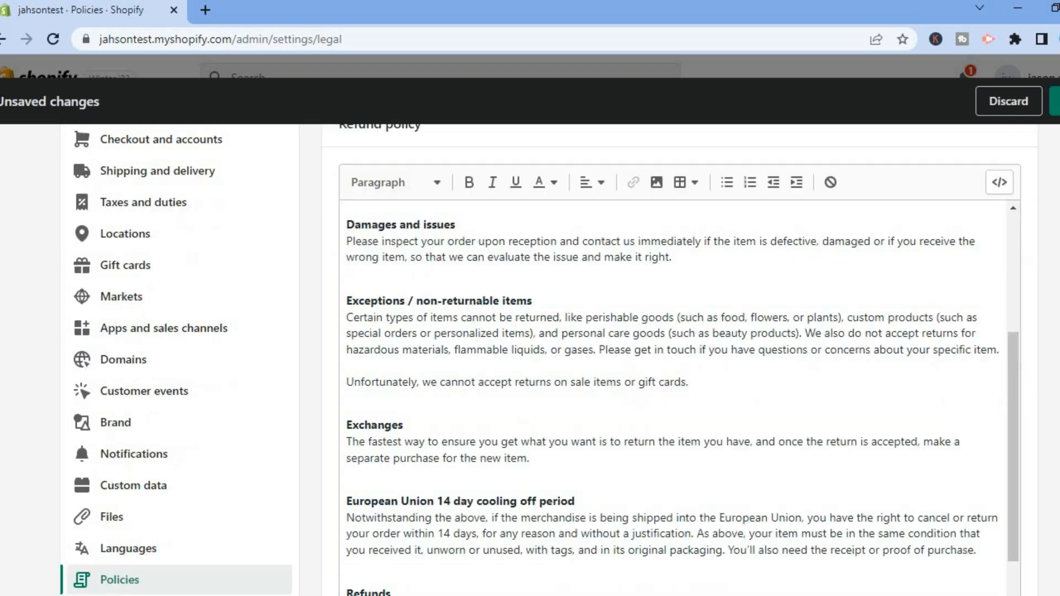
scroll("down", 3)
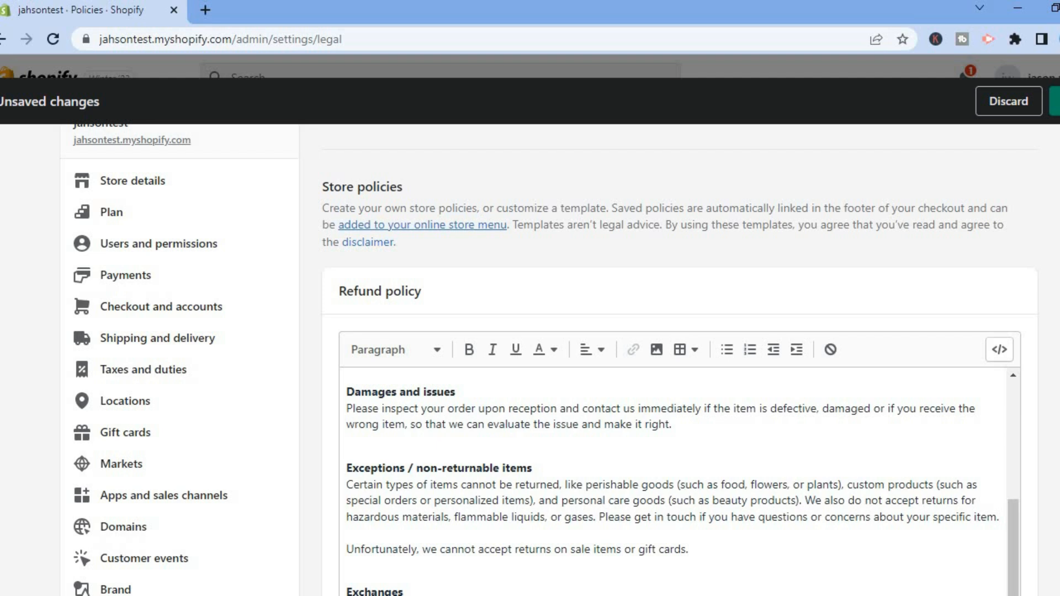
mouse_move(819, 227)
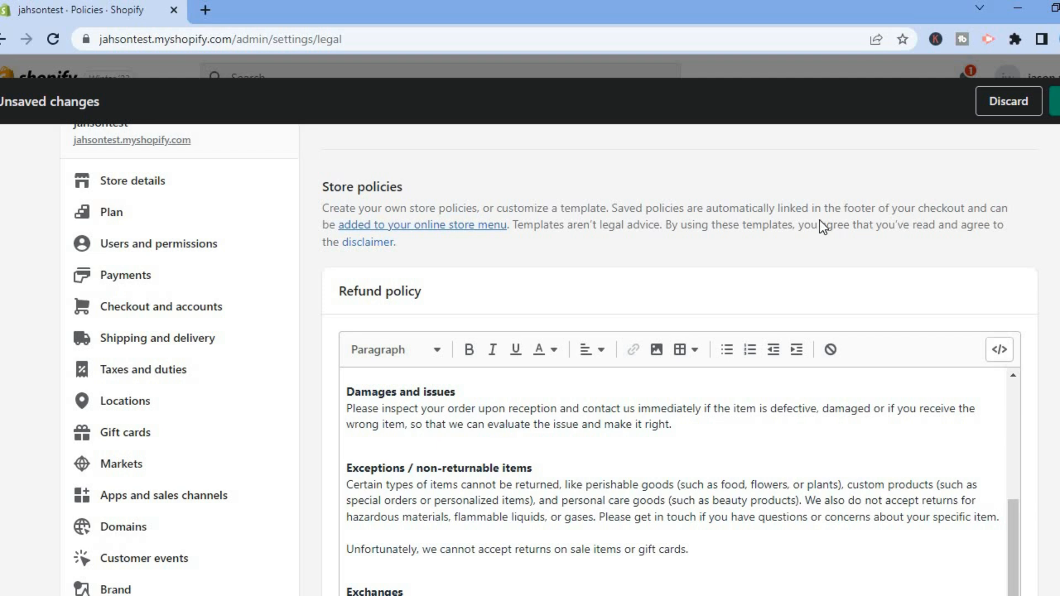
mouse_move(918, 221)
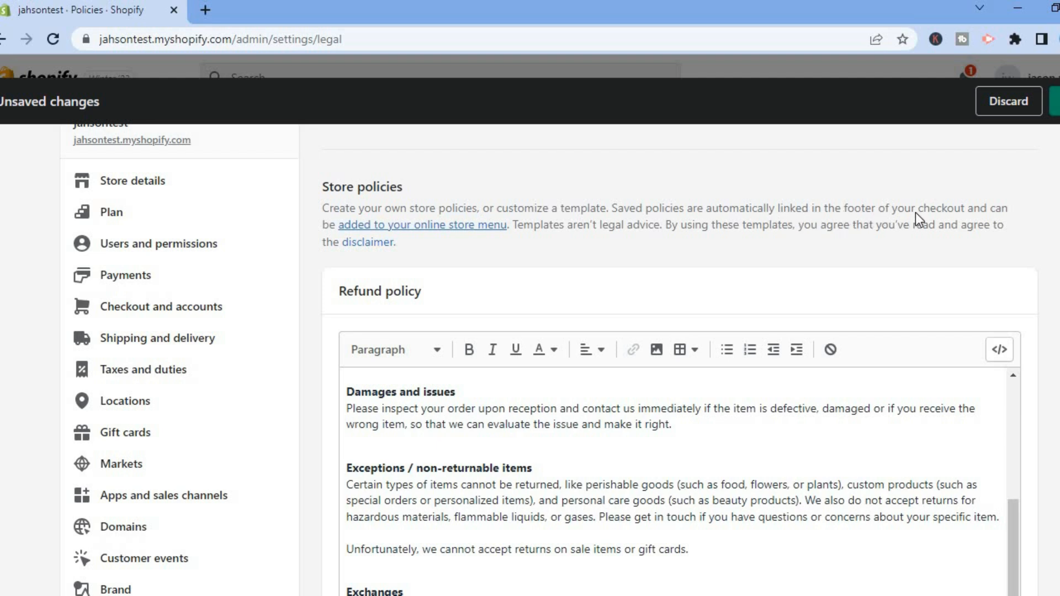
mouse_move(925, 227)
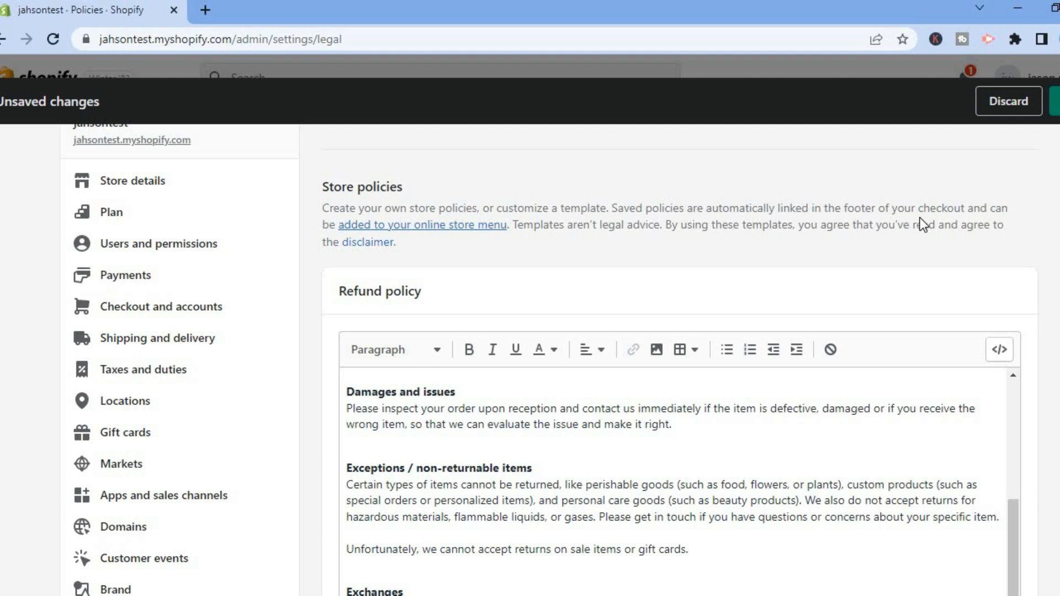
mouse_move(765, 214)
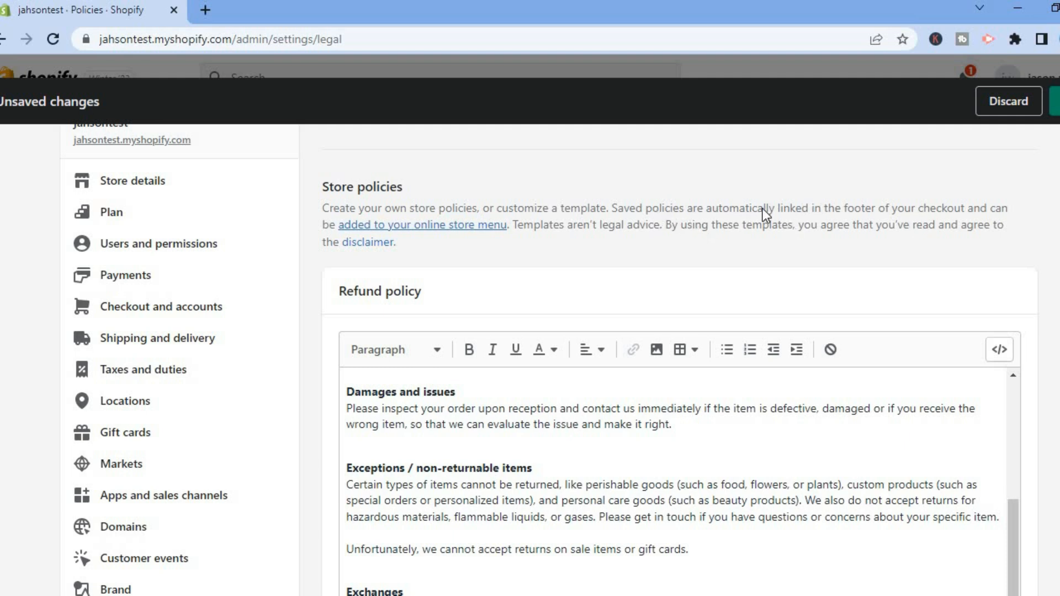
mouse_move(919, 220)
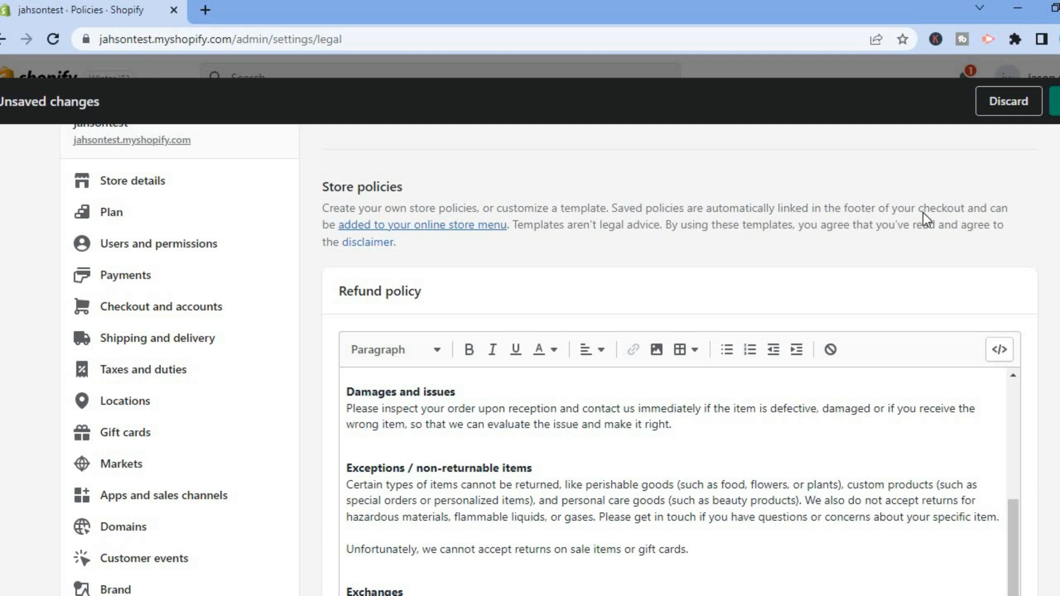
mouse_move(455, 248)
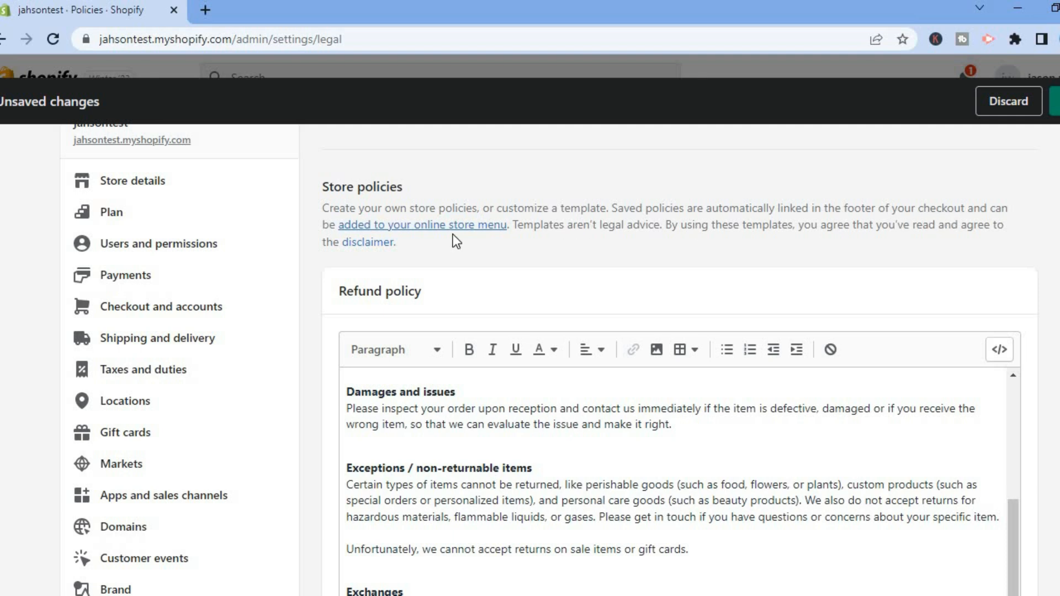
mouse_move(506, 242)
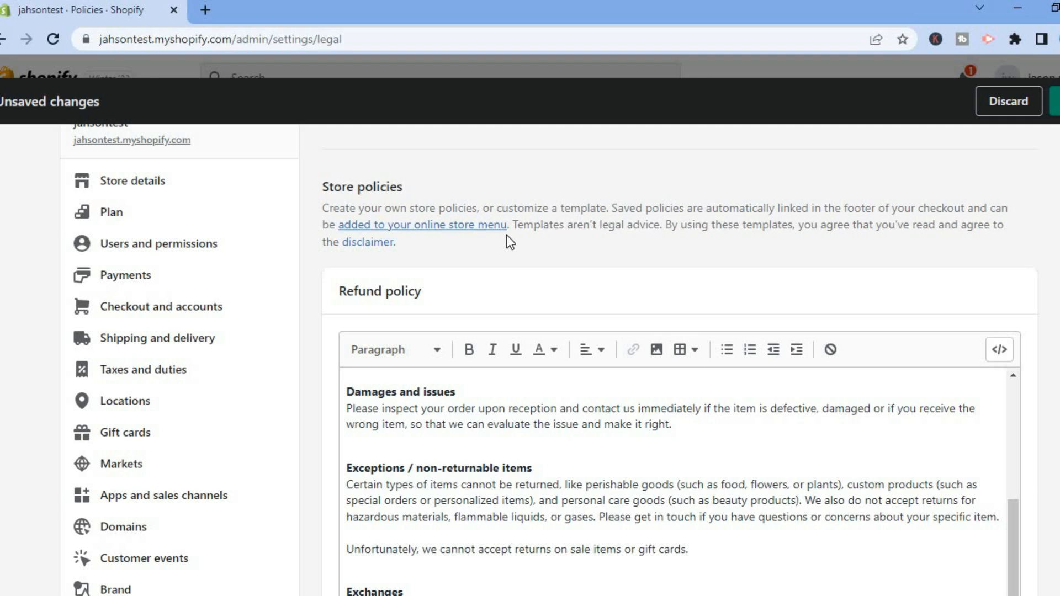